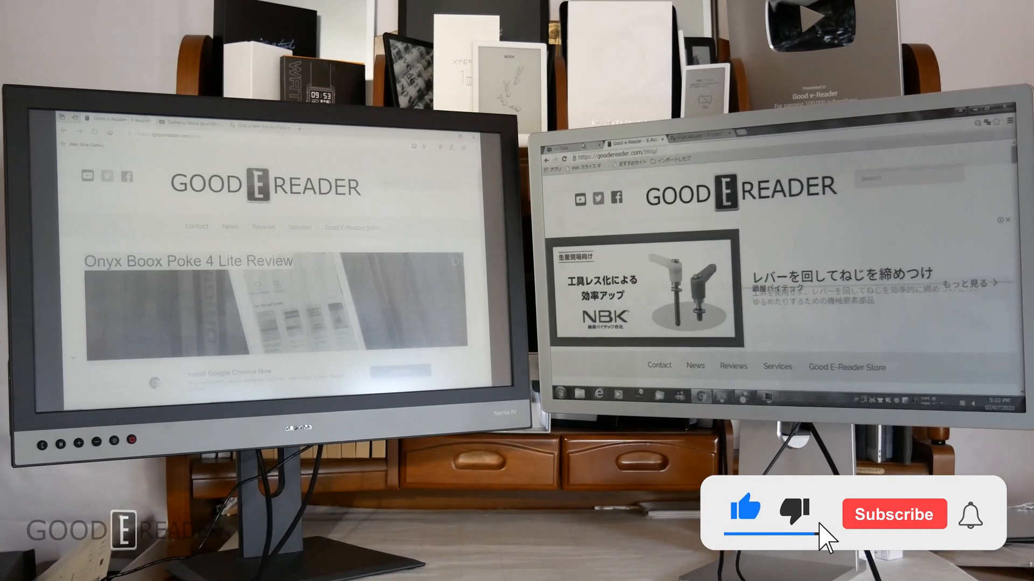
click(894, 515)
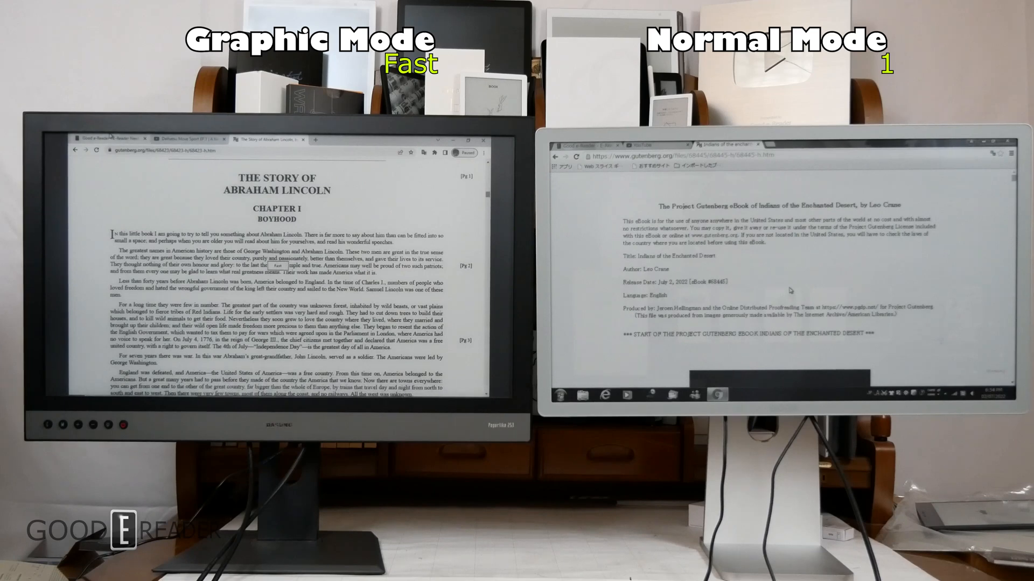
click(109, 139)
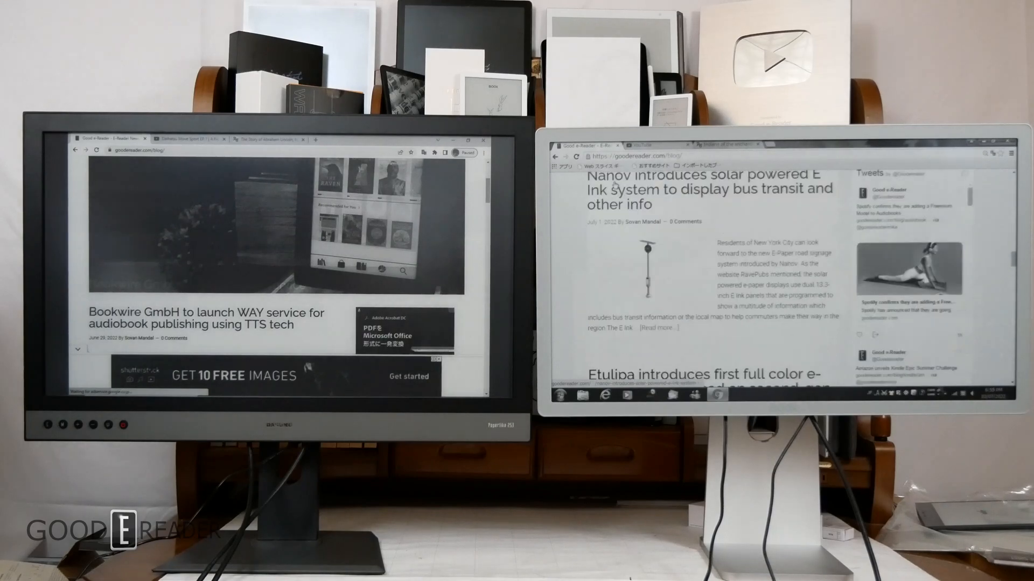
scroll(down, 3)
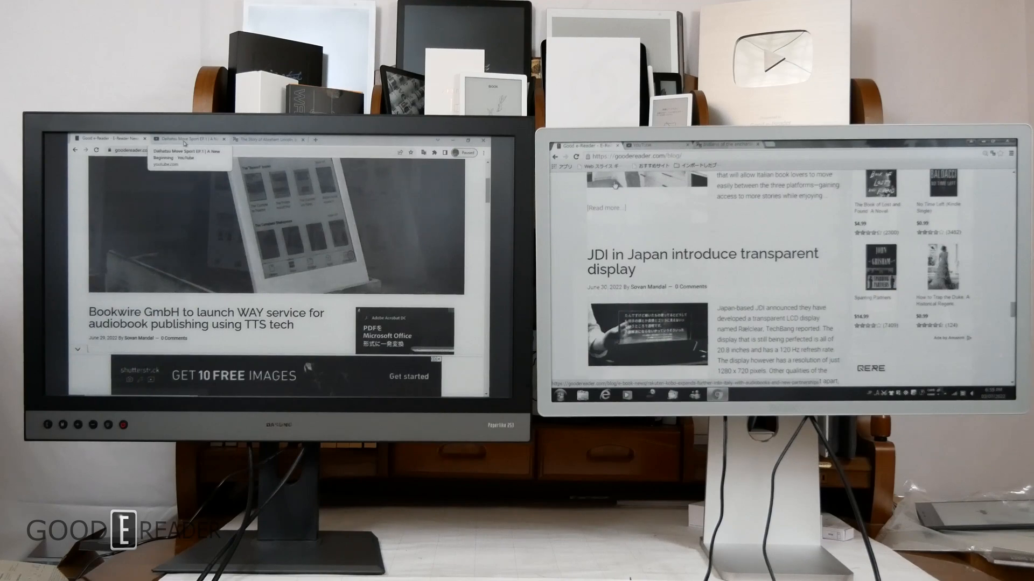
click(267, 139)
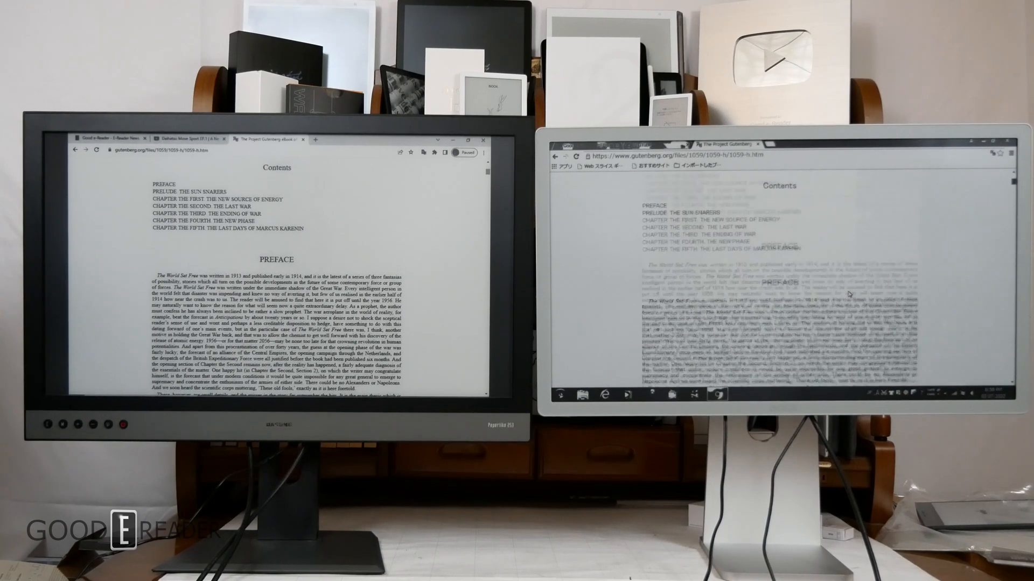
scroll(down, 3)
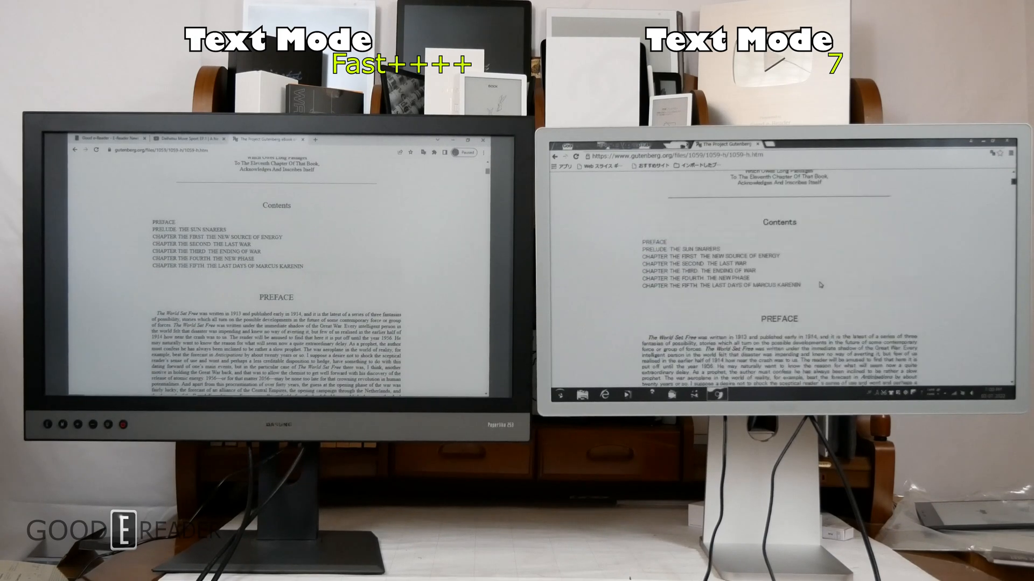
scroll(down, 3)
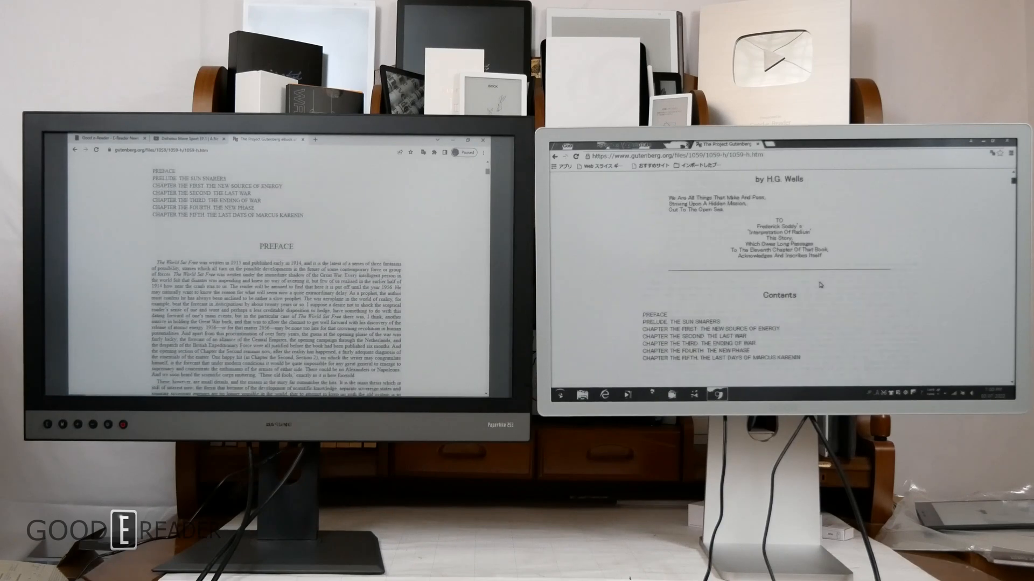
scroll(down, 3)
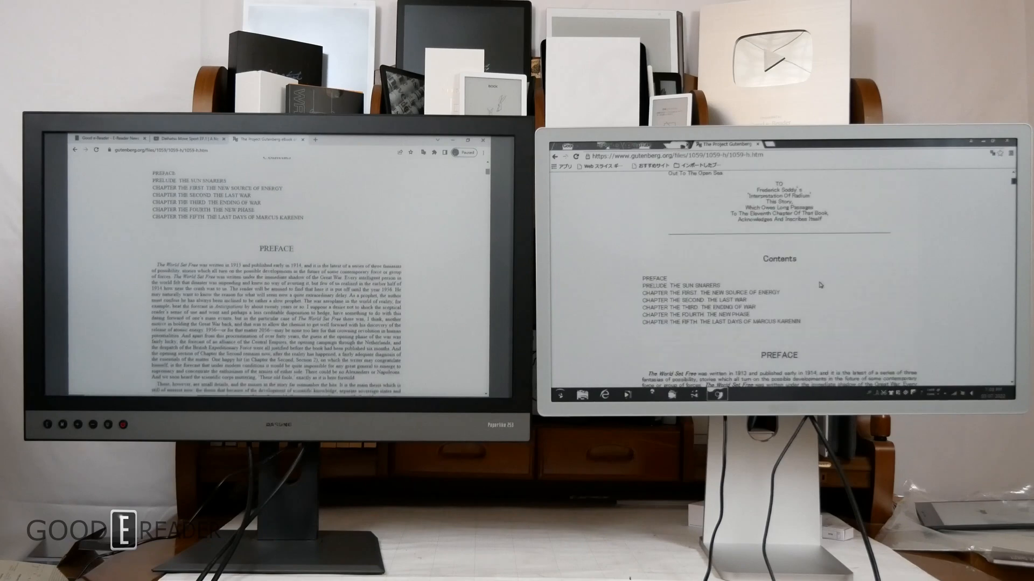
scroll(down, 3)
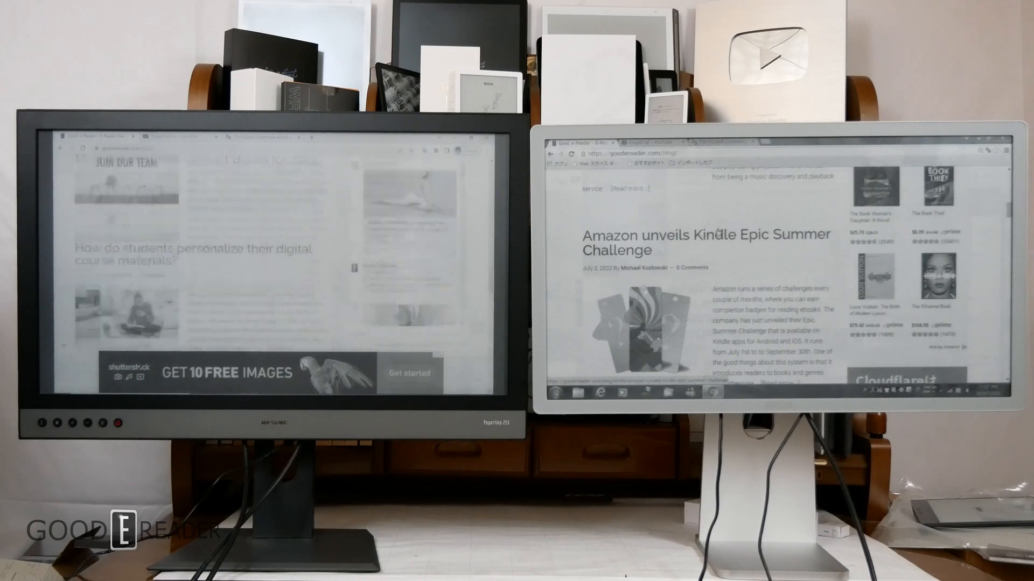
scroll(down, 3)
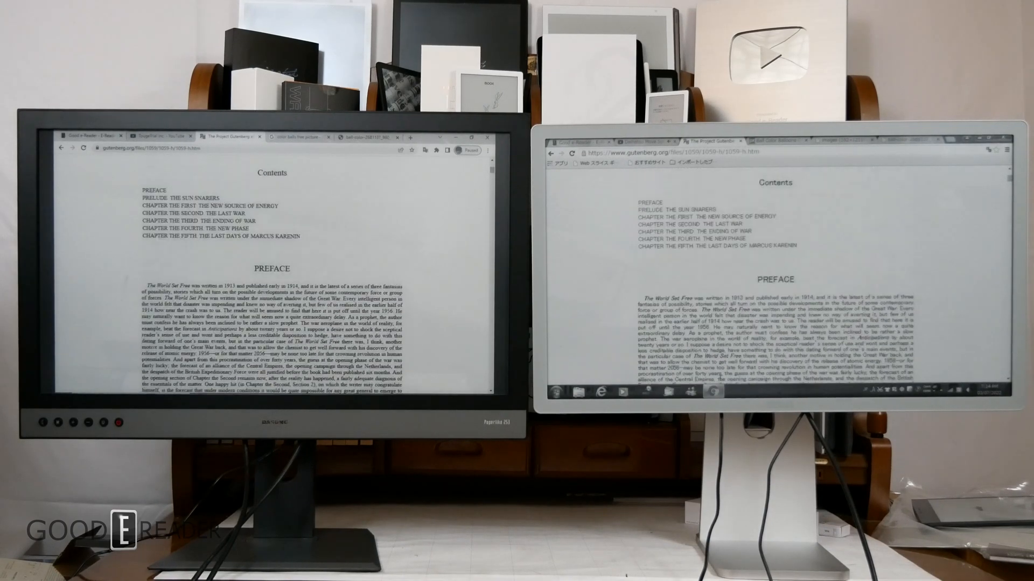
scroll(down, 3)
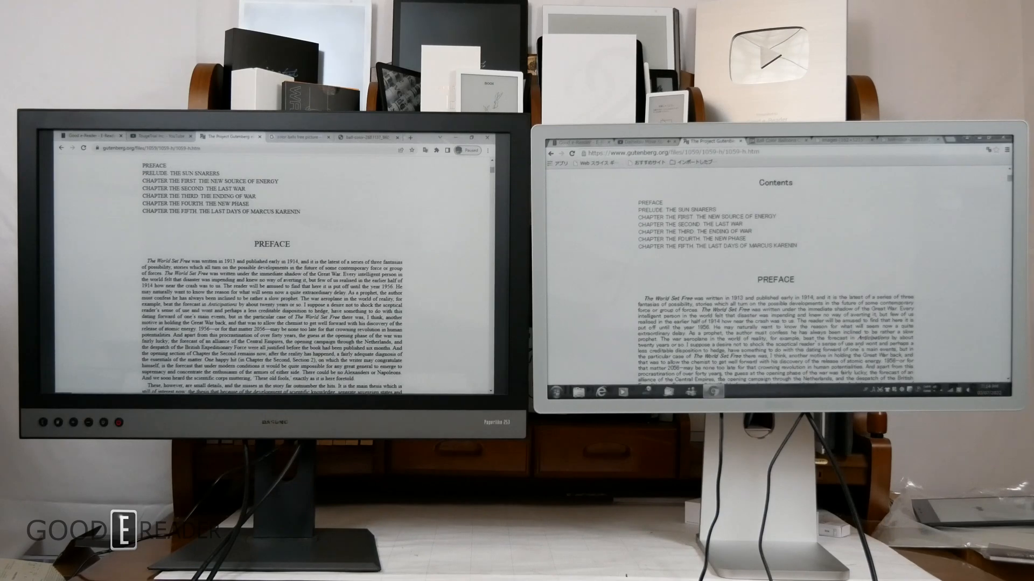